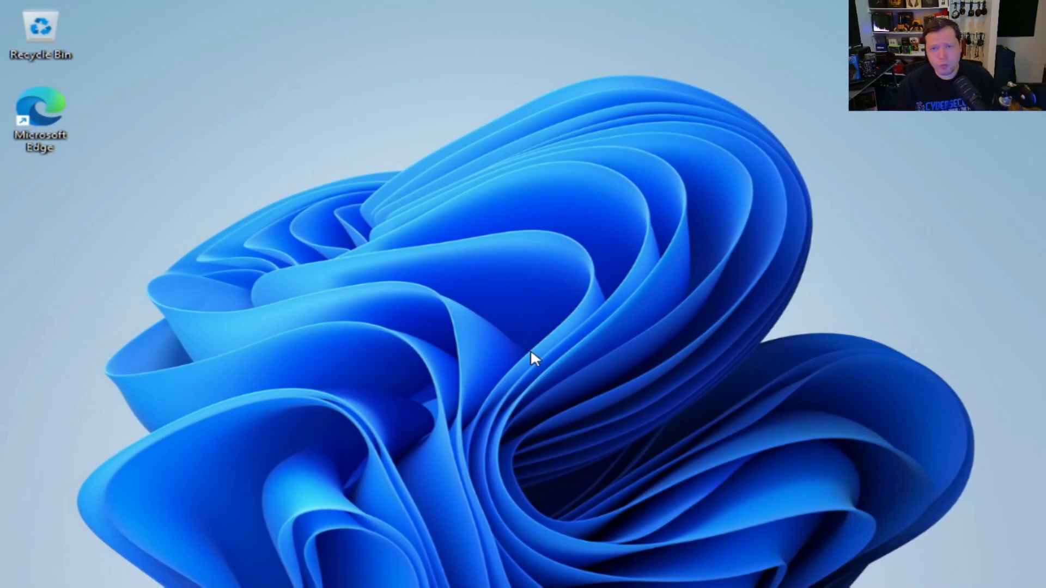
mouse_move(482, 388)
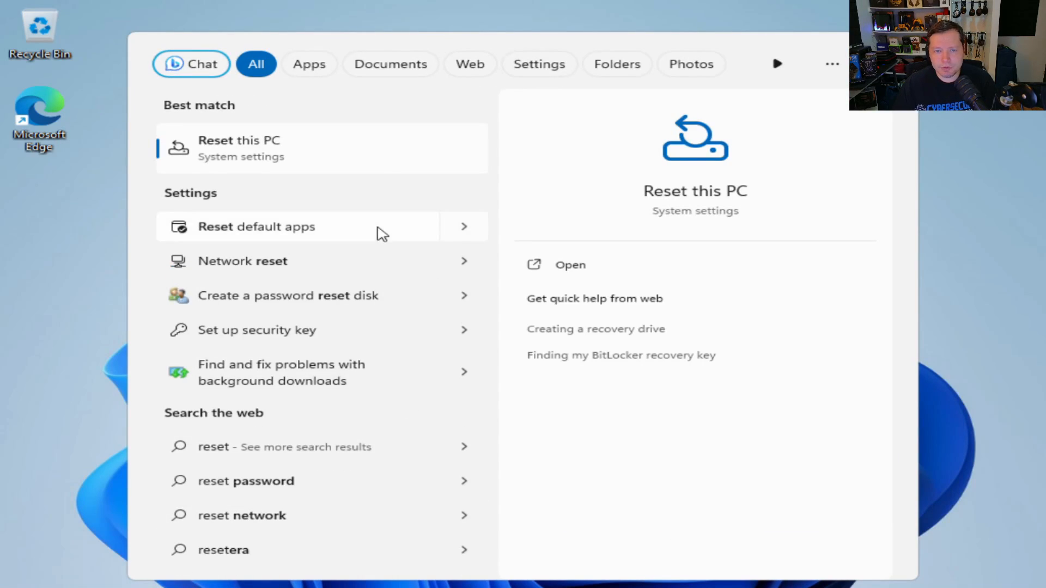
mouse_move(338, 151)
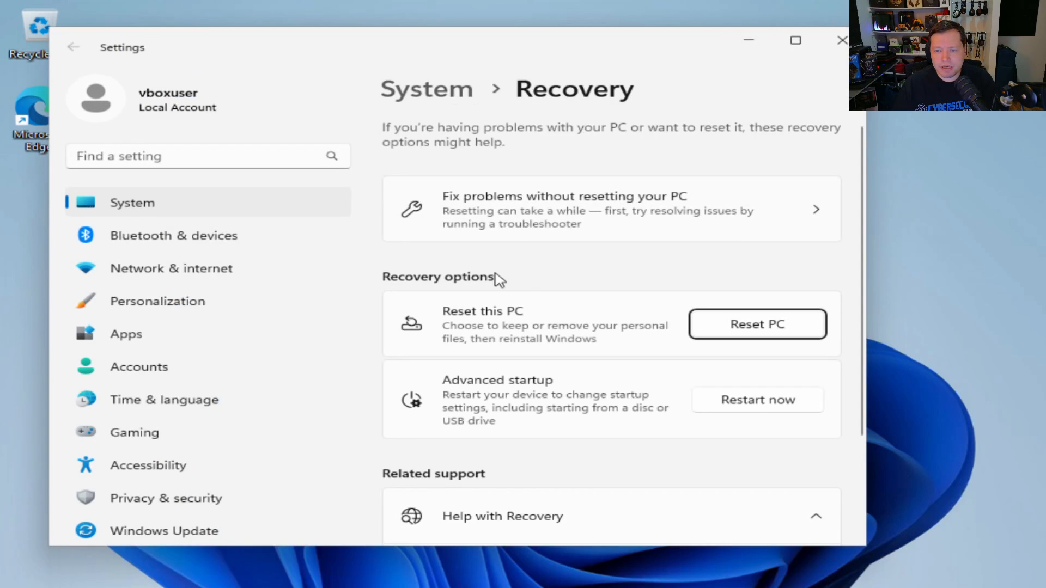
mouse_move(568, 314)
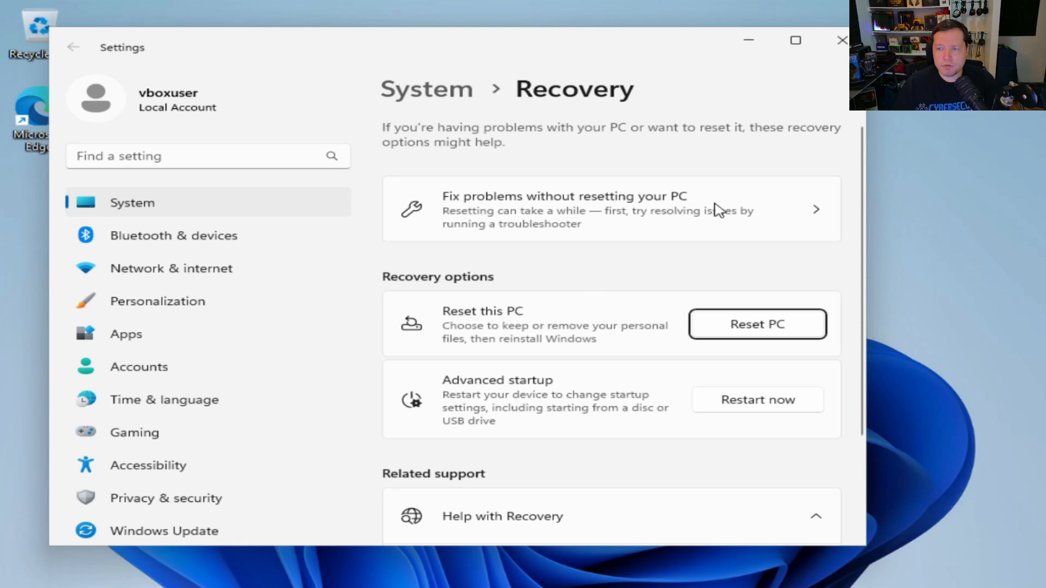
- Close the Recovery settings window to return to an empty desktop
left_click(842, 40)
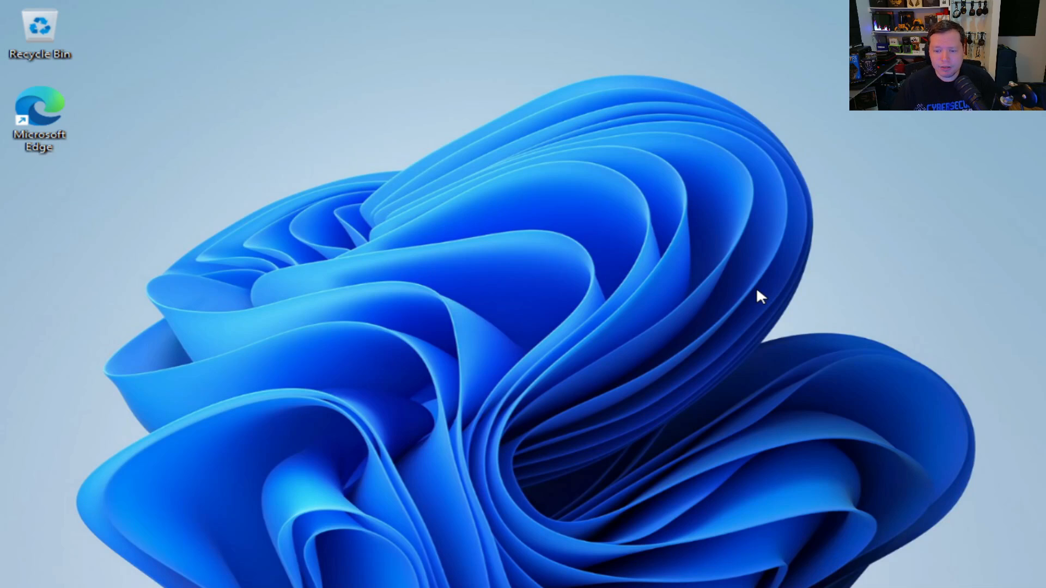
mouse_move(503, 396)
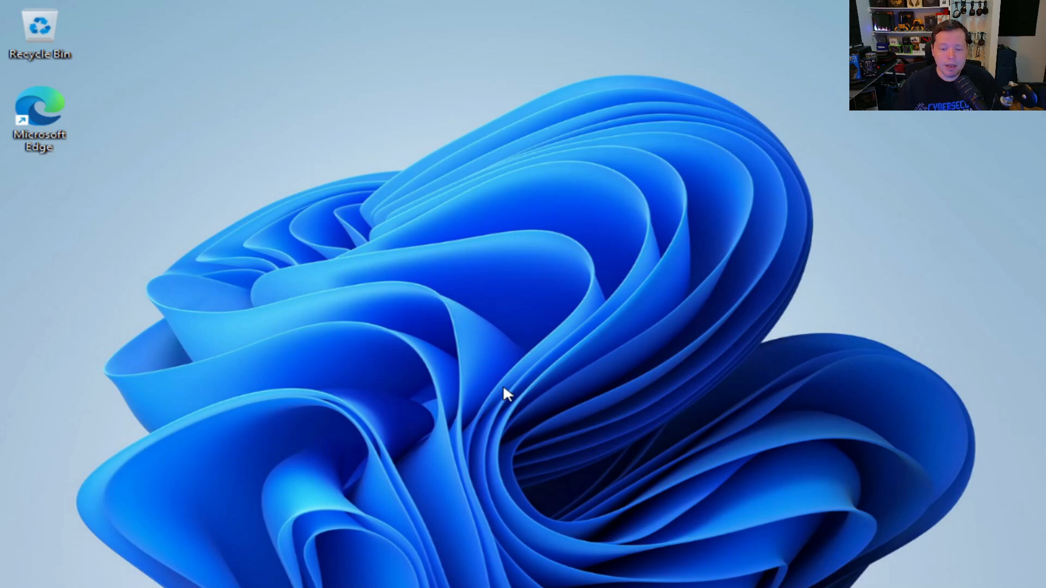
mouse_move(512, 501)
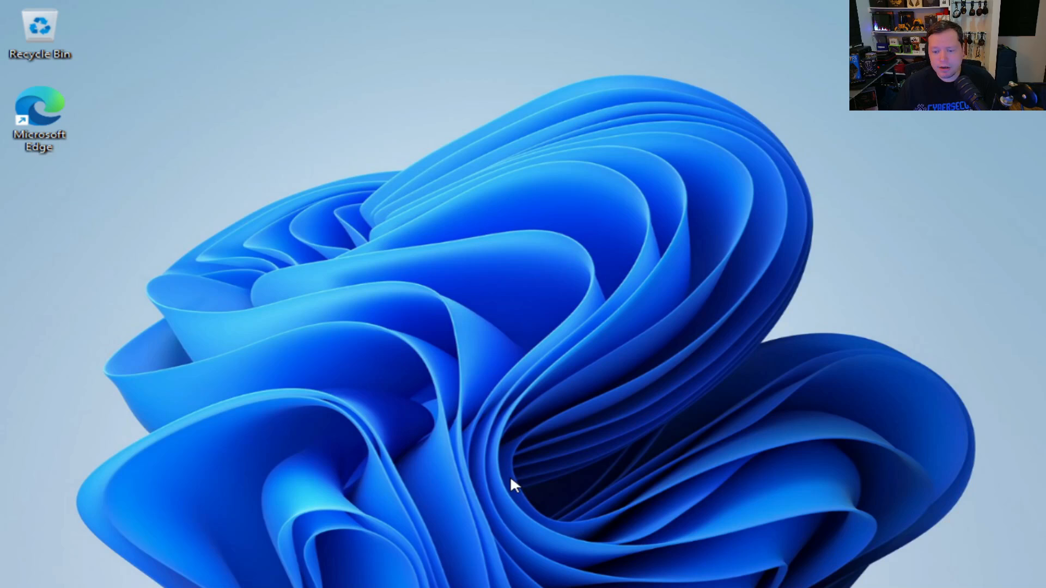
mouse_move(515, 543)
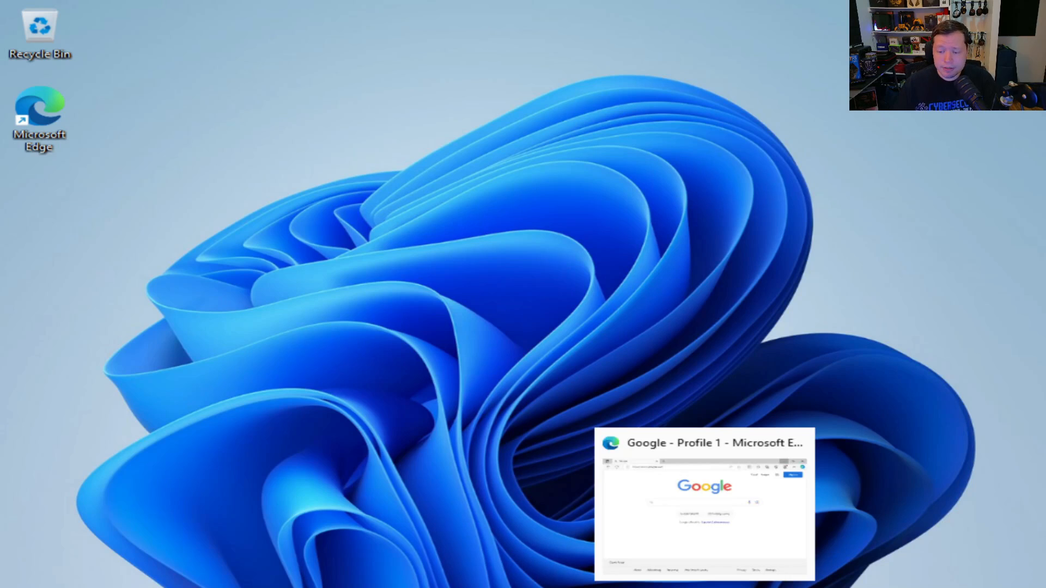
mouse_move(701, 443)
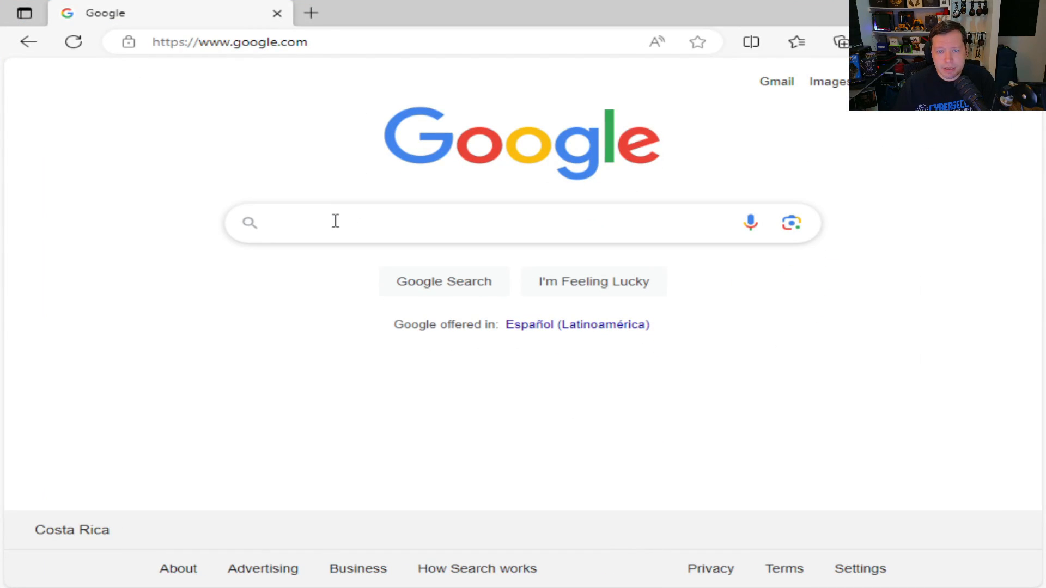
- Search Google for 'windows media' and reach Microsoft's Create Windows 11 Installation Media section
left_click(335, 222)
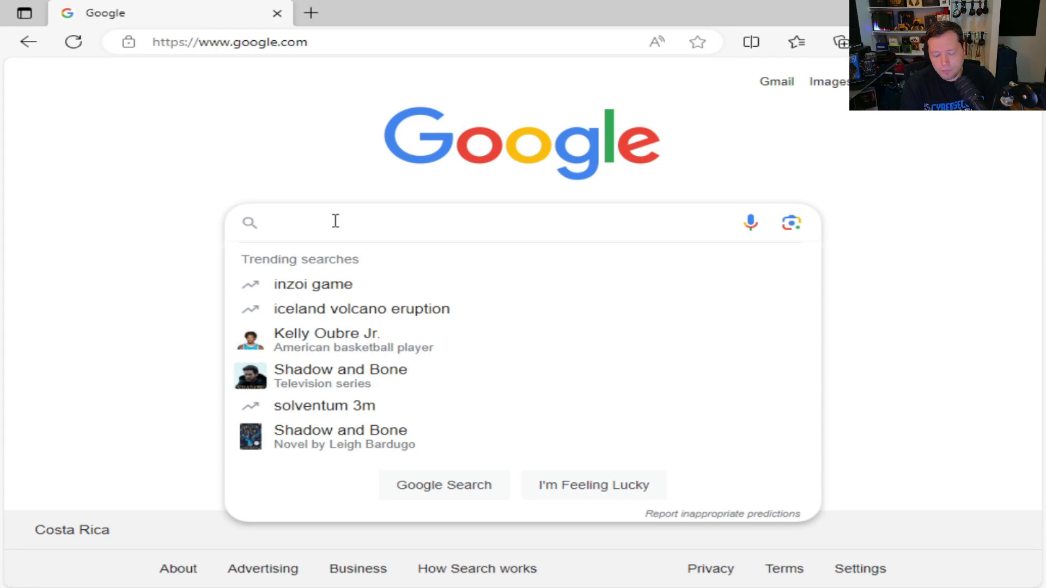
type("windows media")
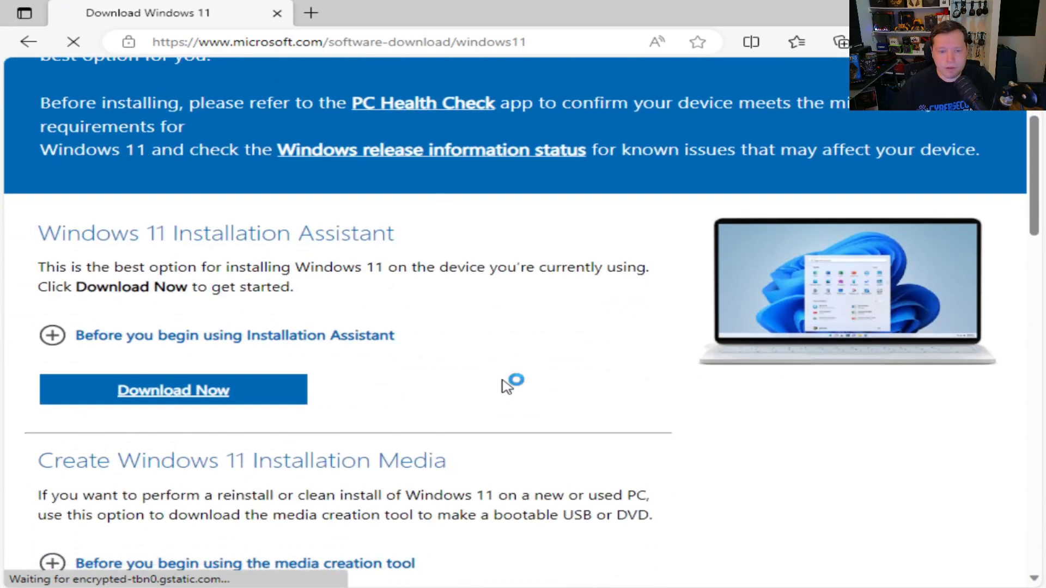
scroll("down", 3)
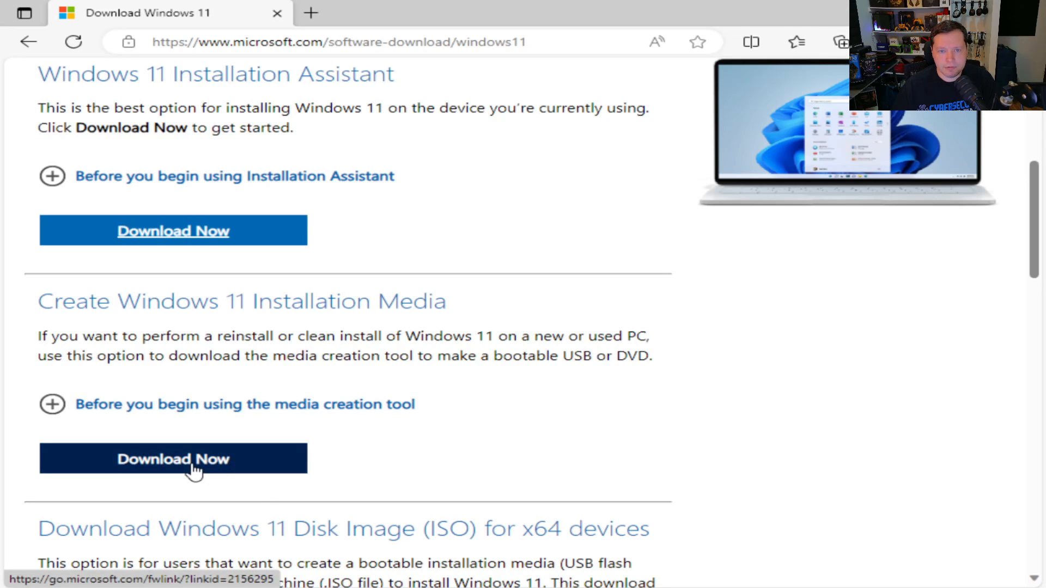
mouse_move(203, 236)
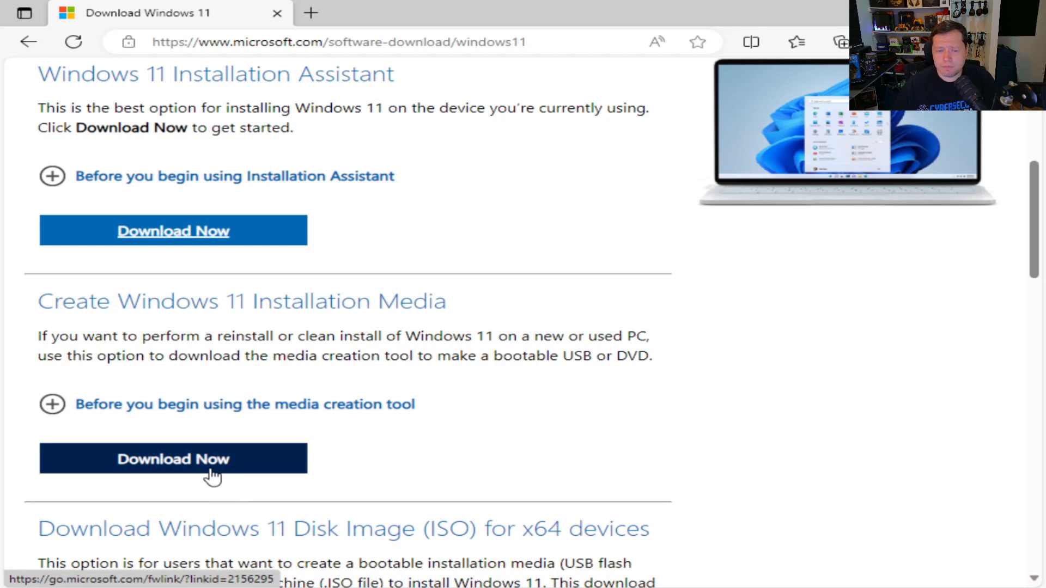
- Download the media creation tool and launch it to show the Windows 11 Setup license terms
left_click(175, 460)
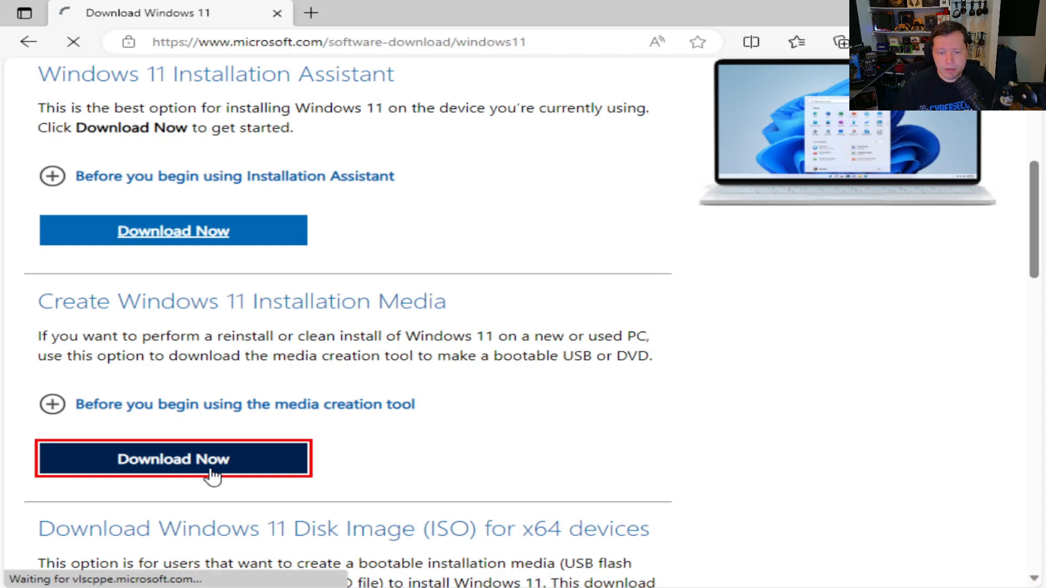
left_click(172, 459)
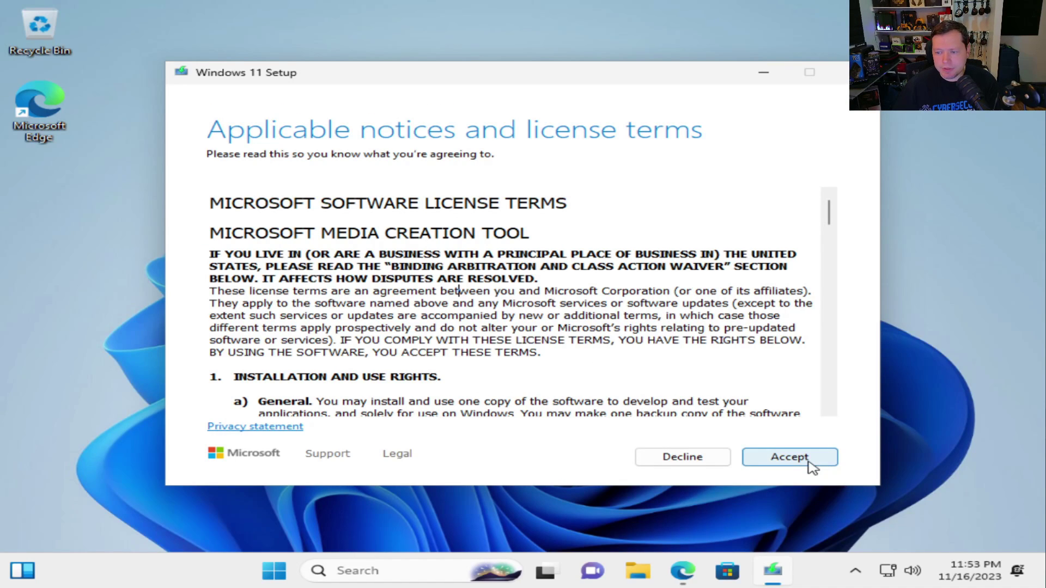
- Accept the license terms and turn off 'Use the recommended options for this PC'
left_click(790, 456)
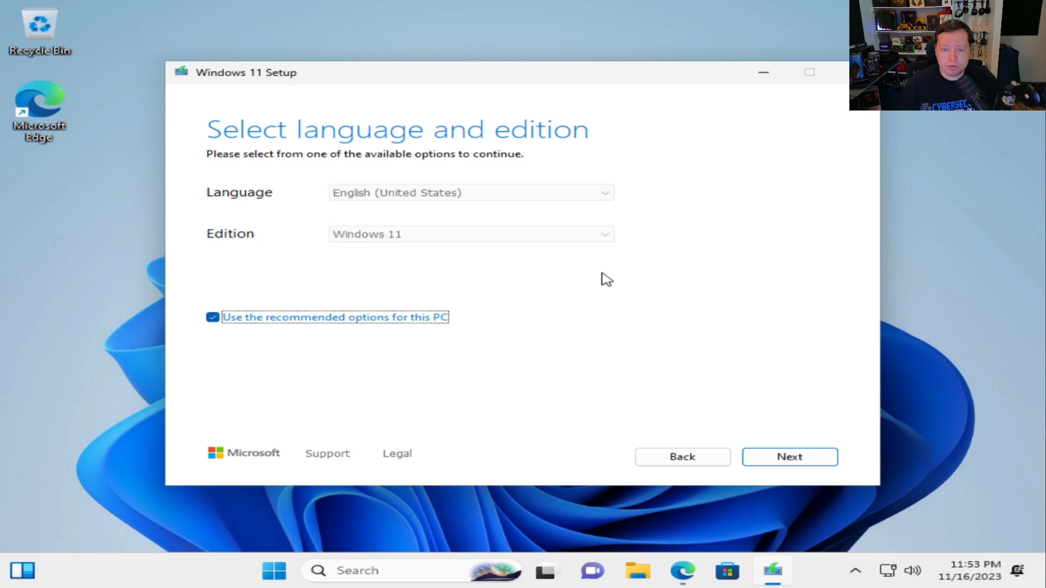
mouse_move(541, 163)
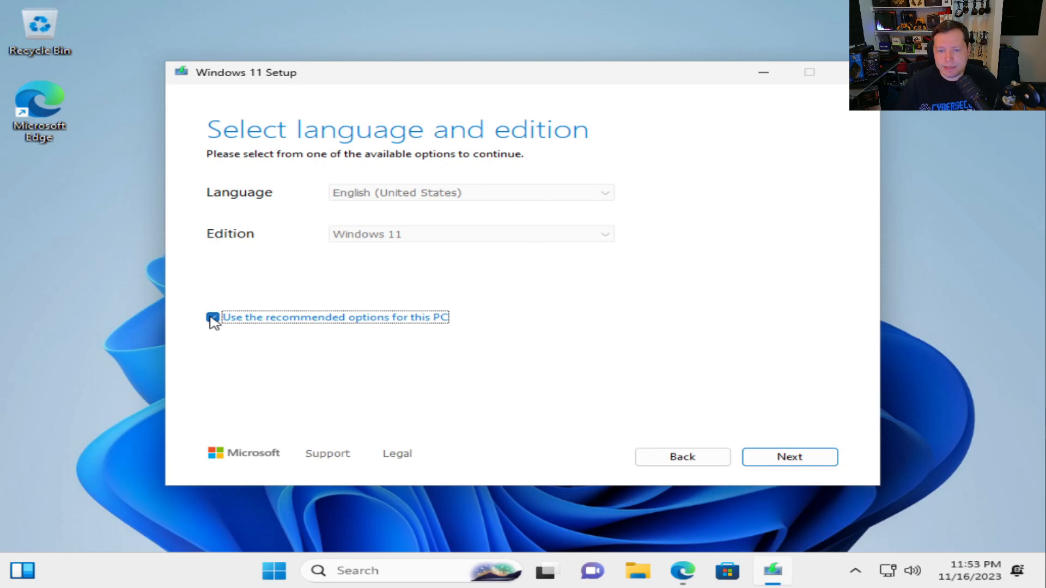
left_click(214, 317)
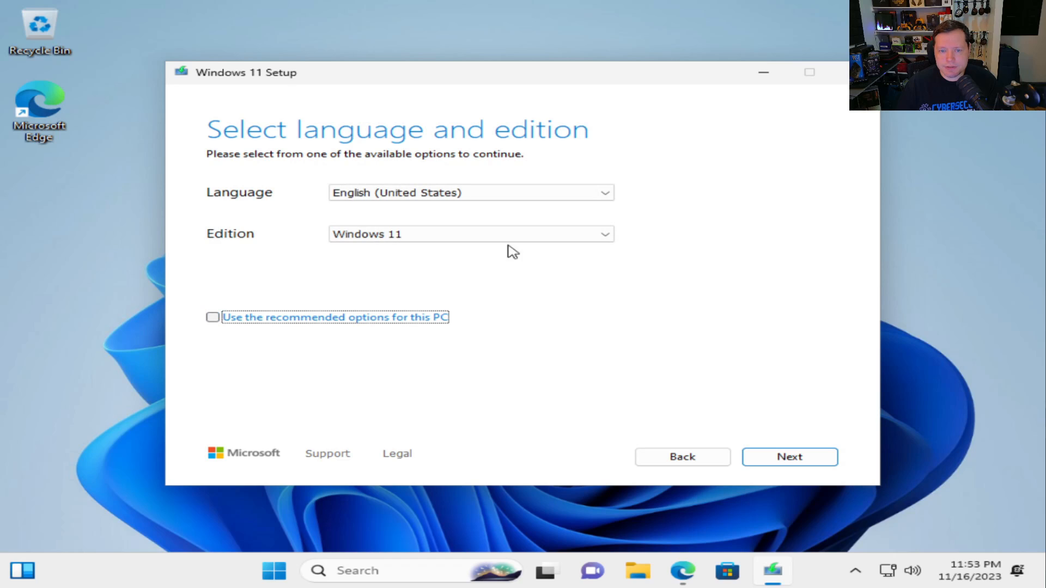
mouse_move(341, 327)
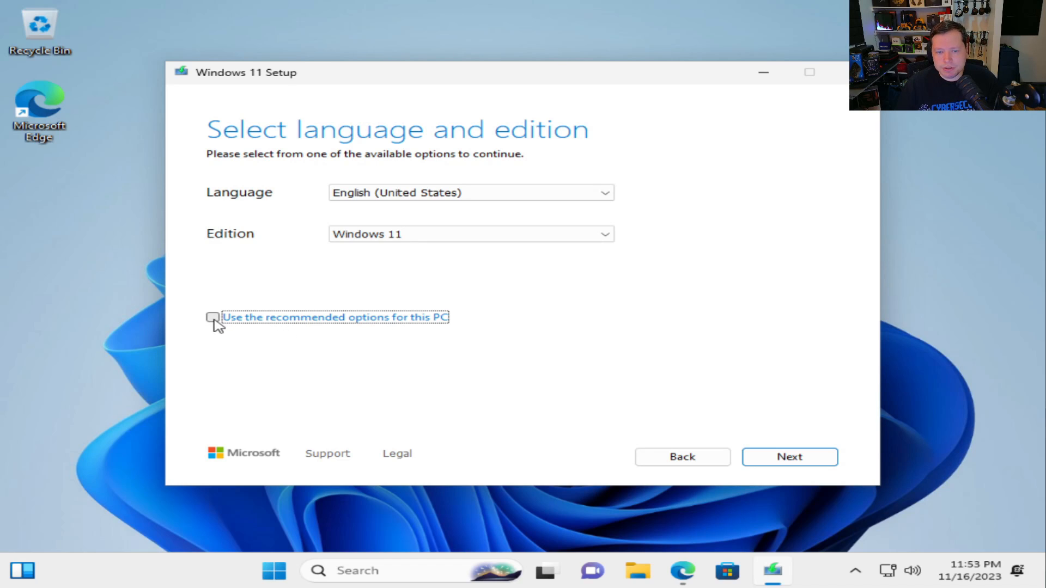
mouse_move(426, 339)
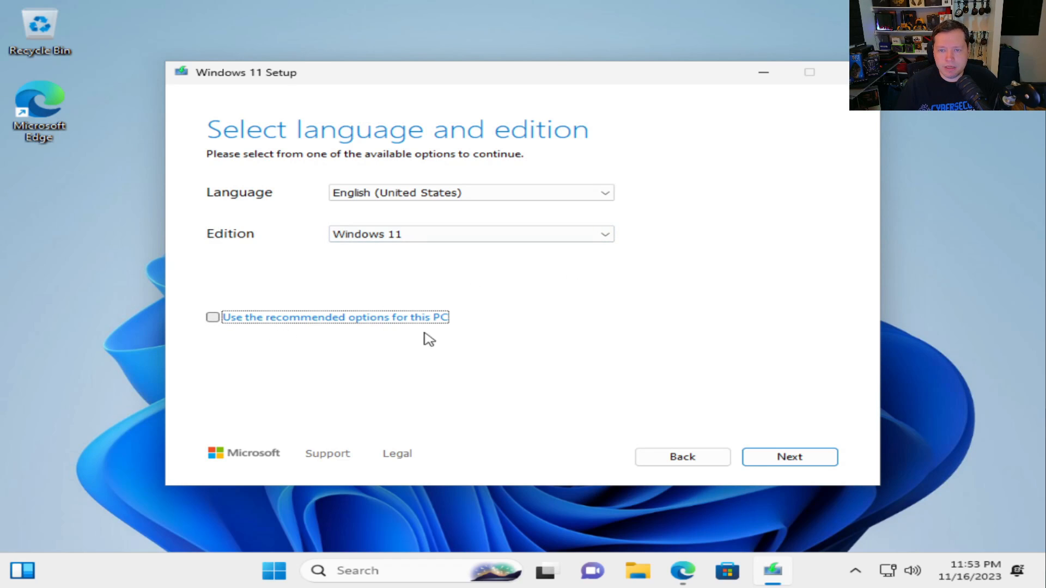
mouse_move(790, 456)
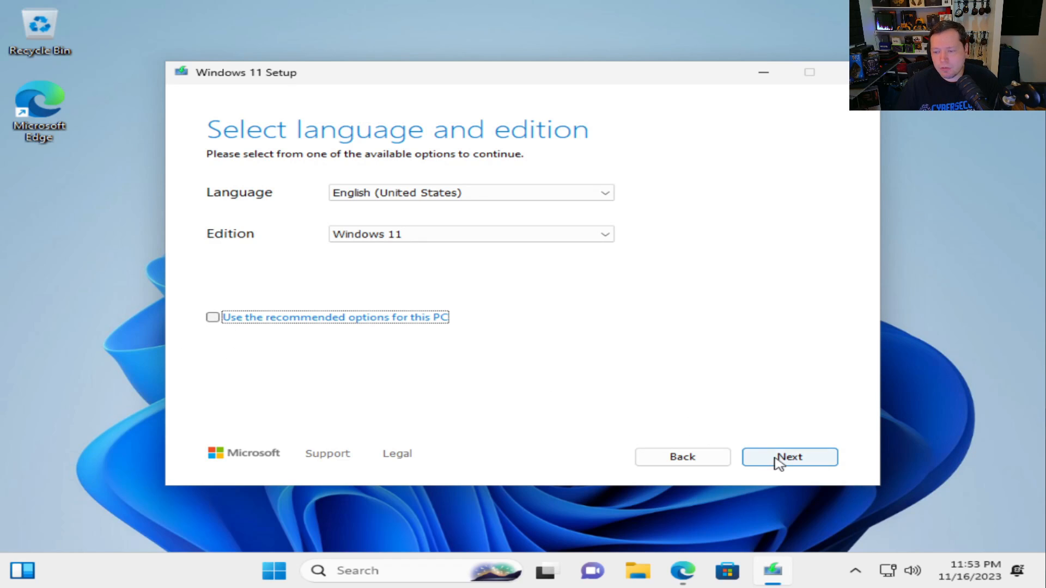
- Choose ISO file as the media to create and continue to the Select a path dialog
left_click(790, 456)
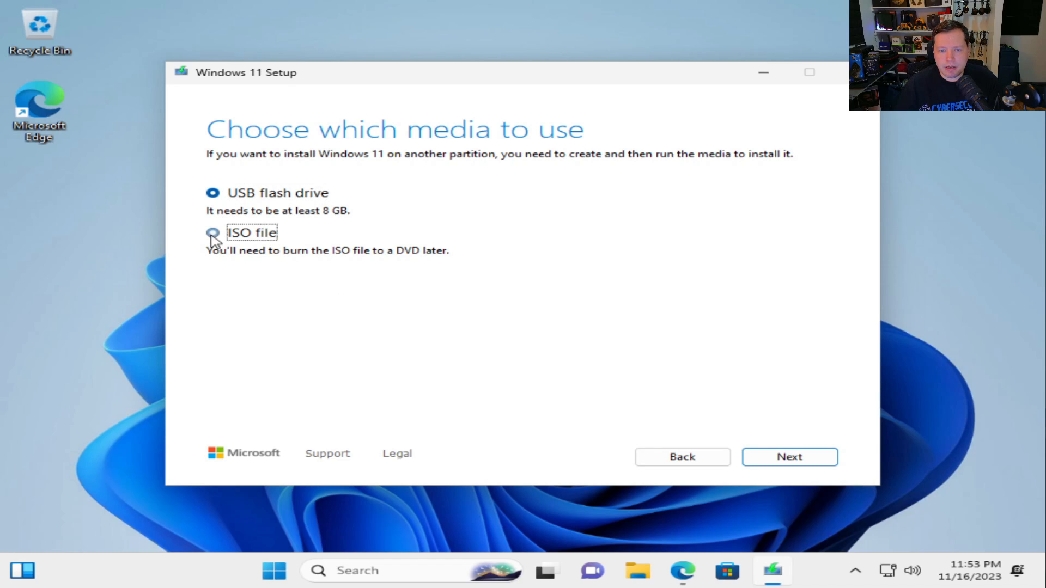
left_click(212, 233)
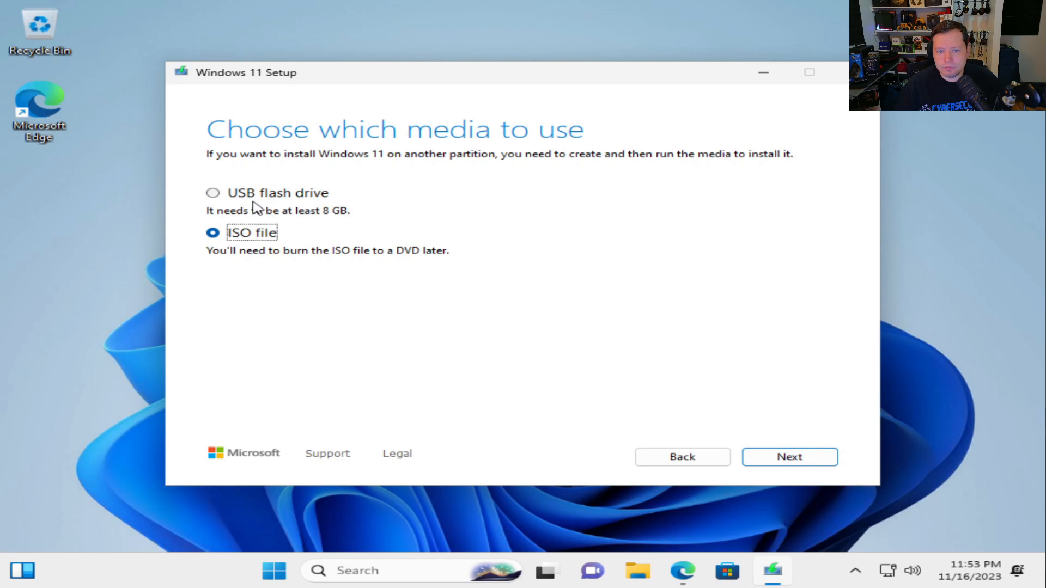
mouse_move(347, 259)
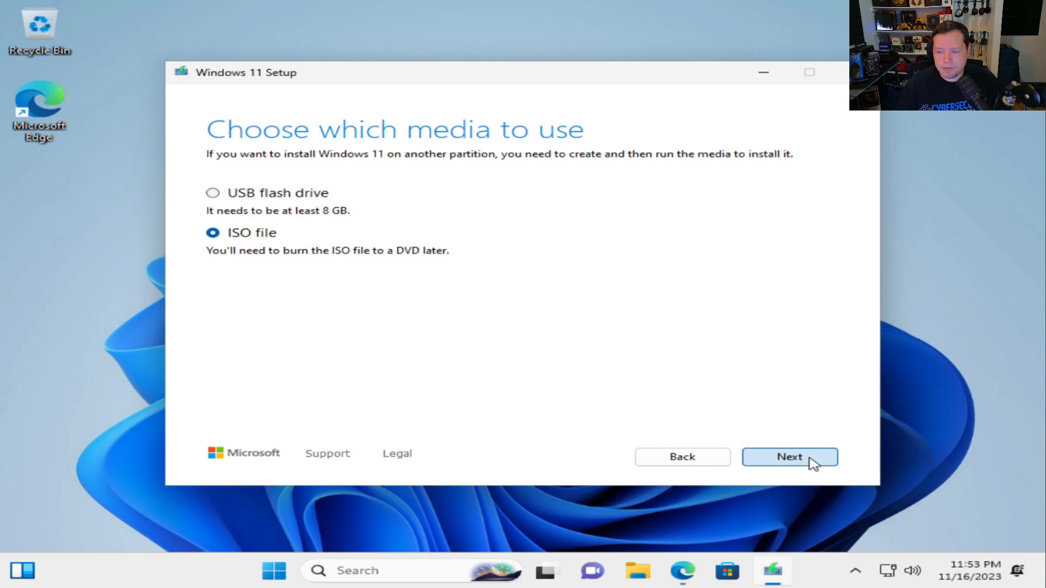
left_click(790, 456)
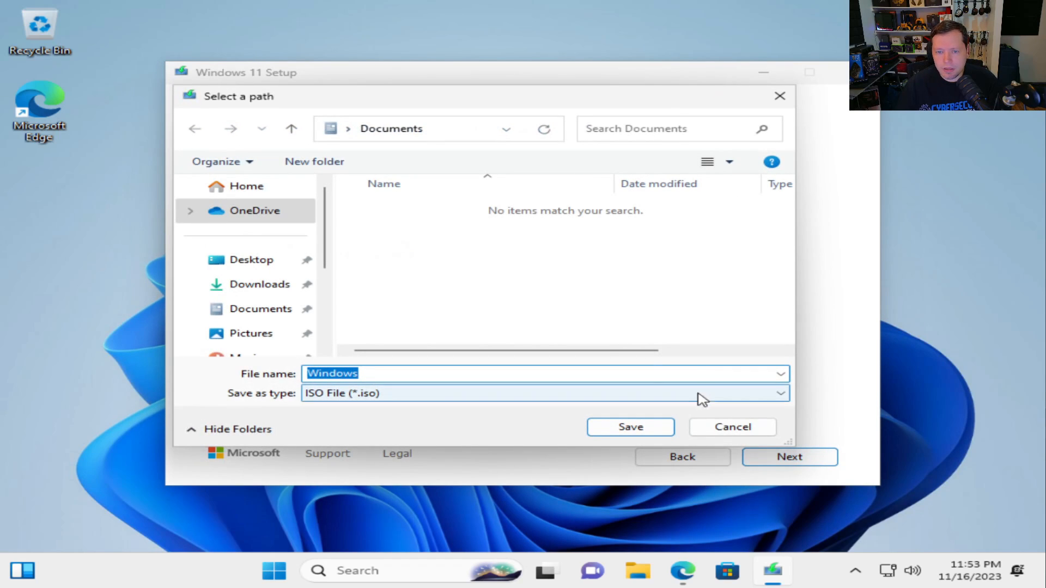
- Save the ISO to the Desktop as Windows_Inst and begin downloading Windows 11
left_click(250, 259)
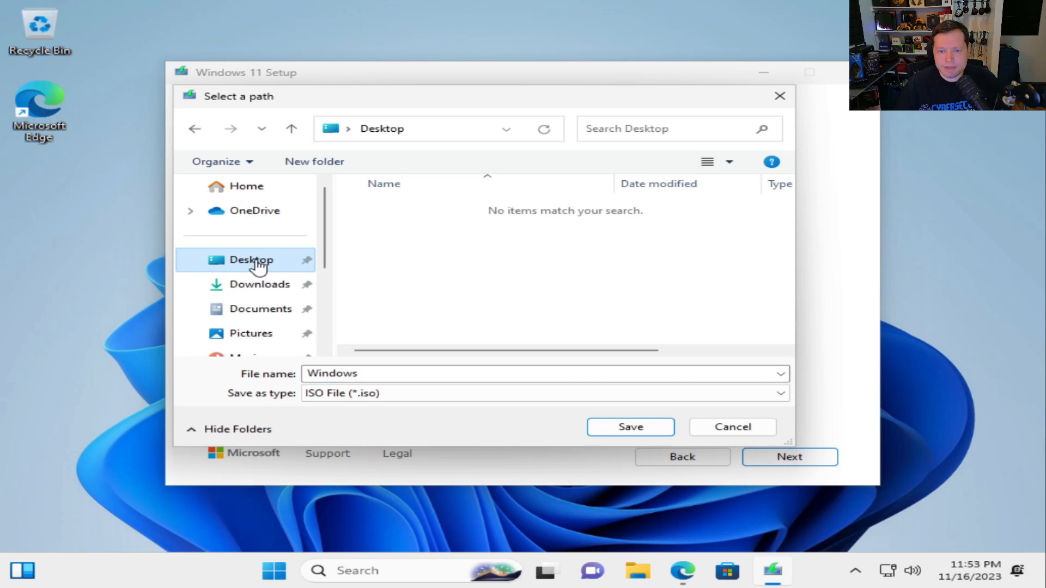
mouse_move(630, 431)
type("_Inst")
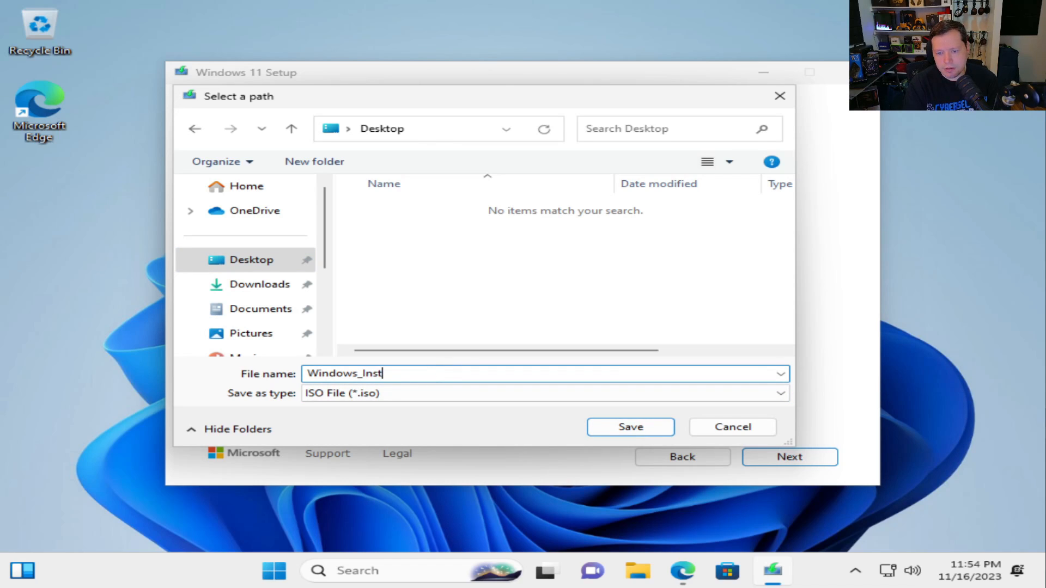
left_click(630, 427)
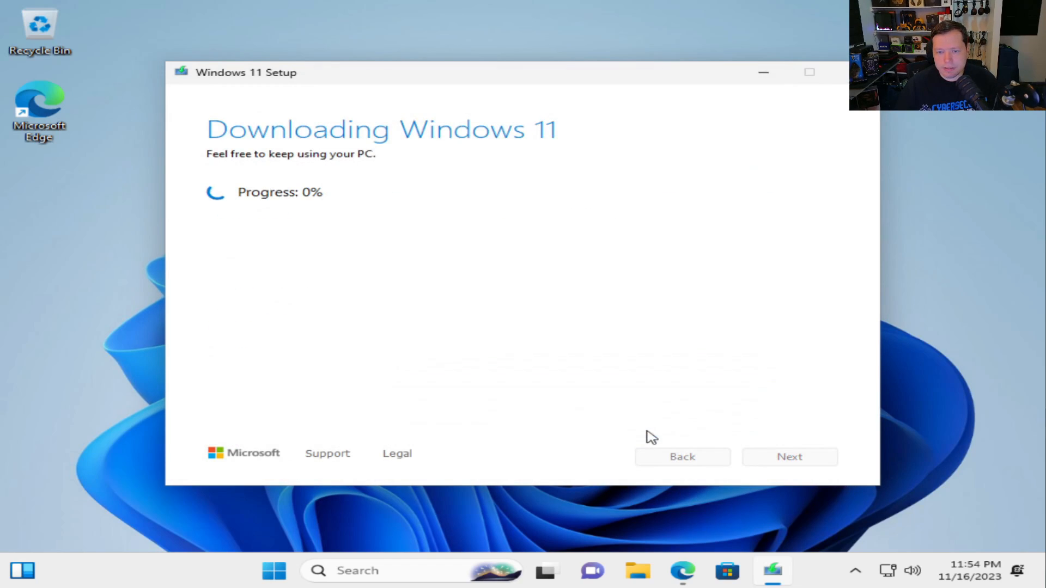
mouse_move(649, 389)
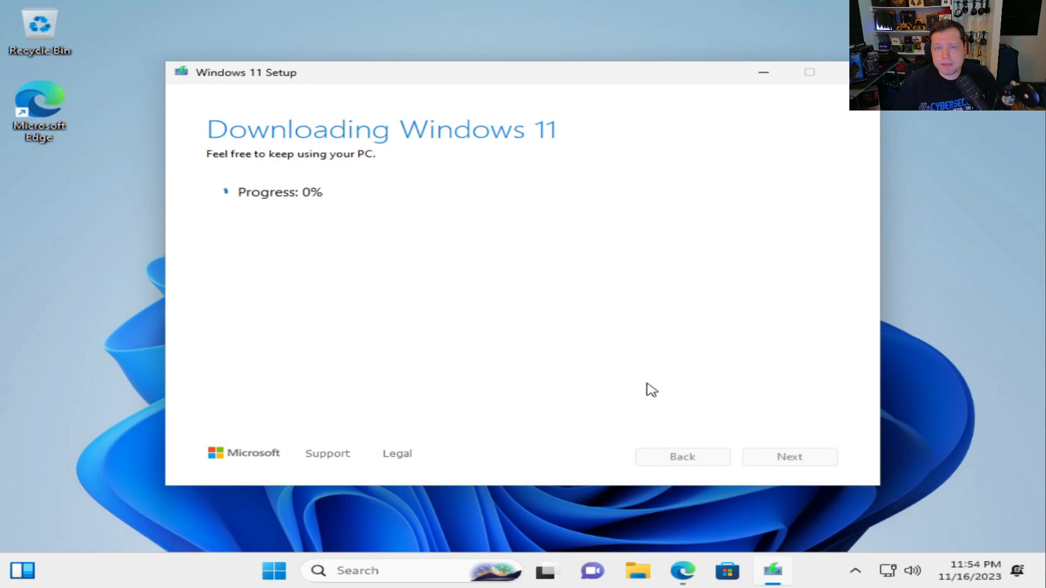